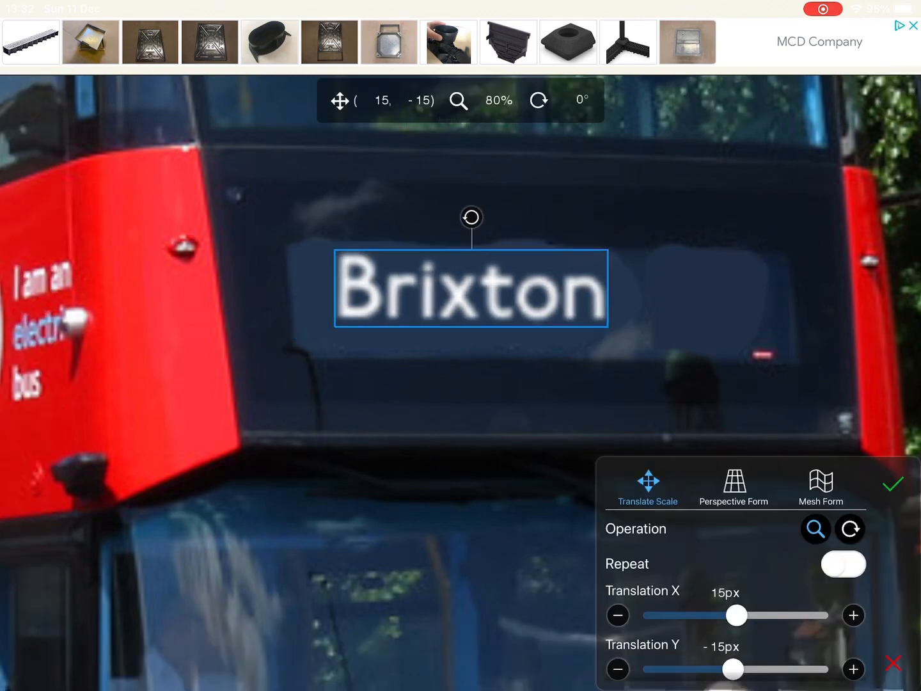
Confirm the scaled 'Brixton' text sitting over the bus's front destination display.
click(895, 483)
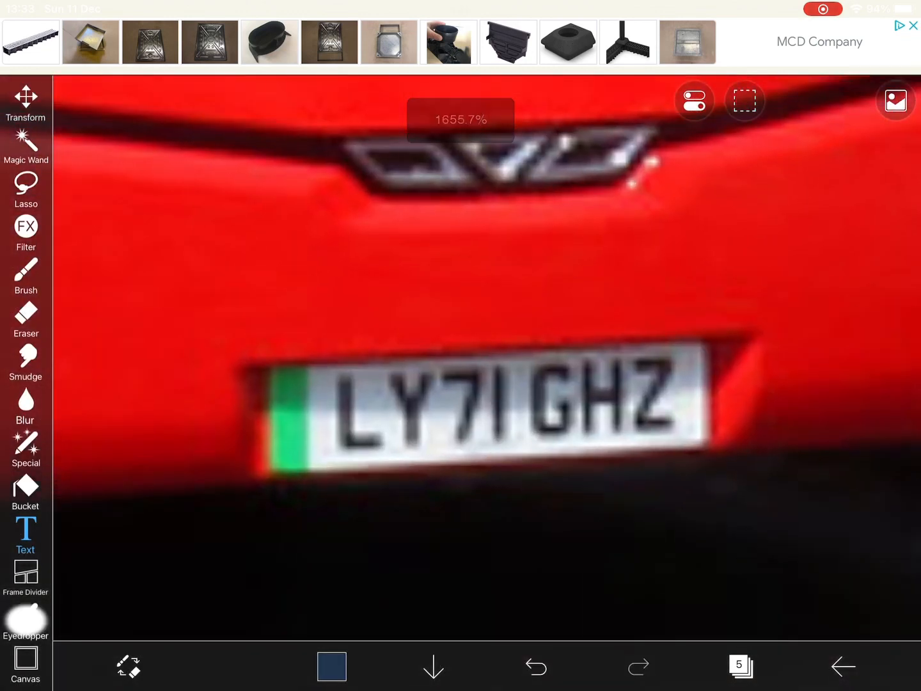
Sample the plate's white and brush over the old LY71 GHZ characters, leaving the plate blank.
click(26, 621)
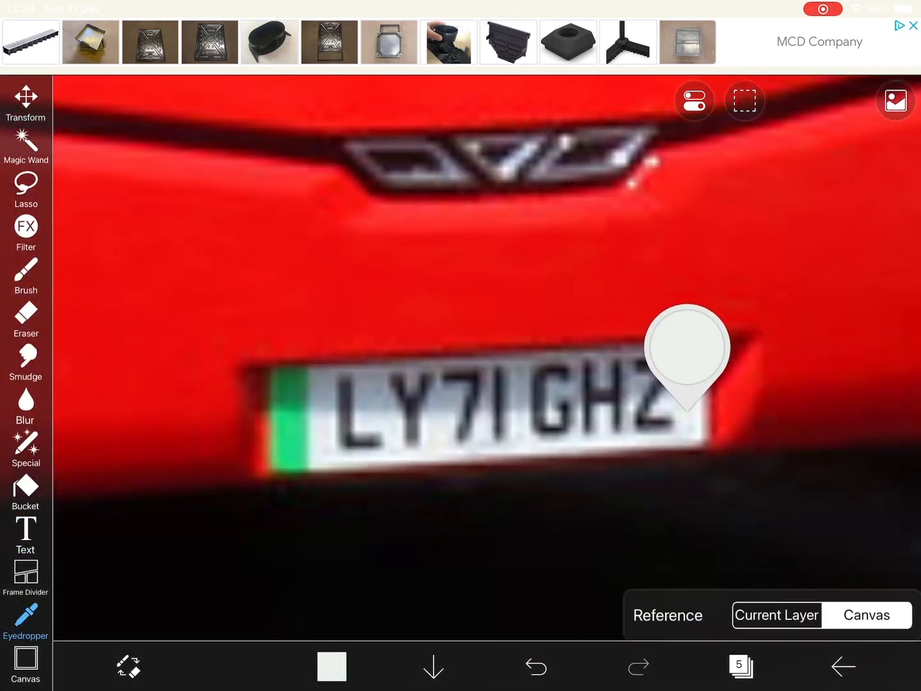
click(26, 273)
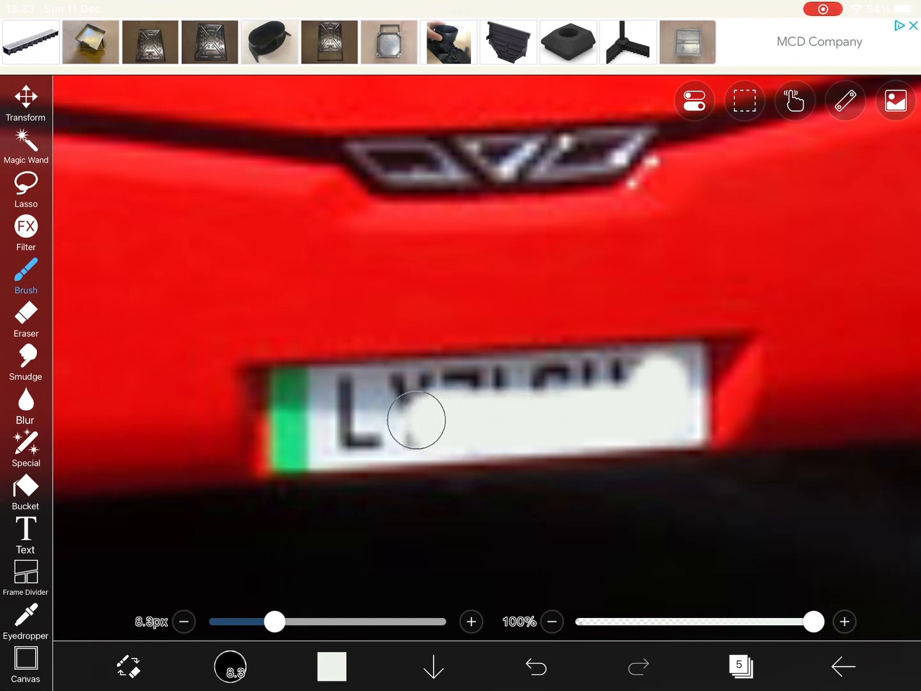
drag(416, 420, 547, 376)
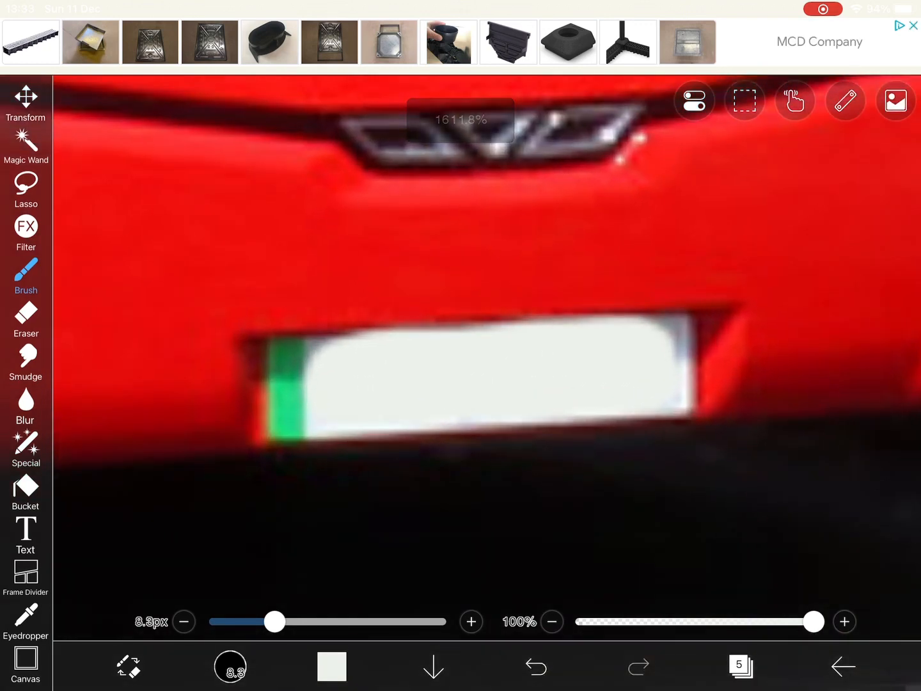
click(26, 531)
text(LY23)
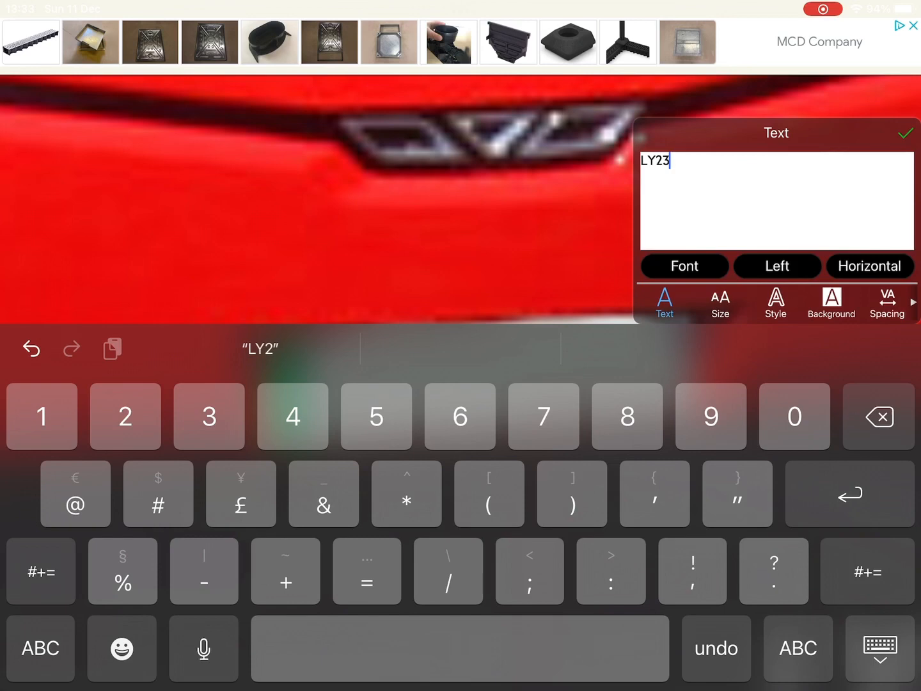
text(ABL)
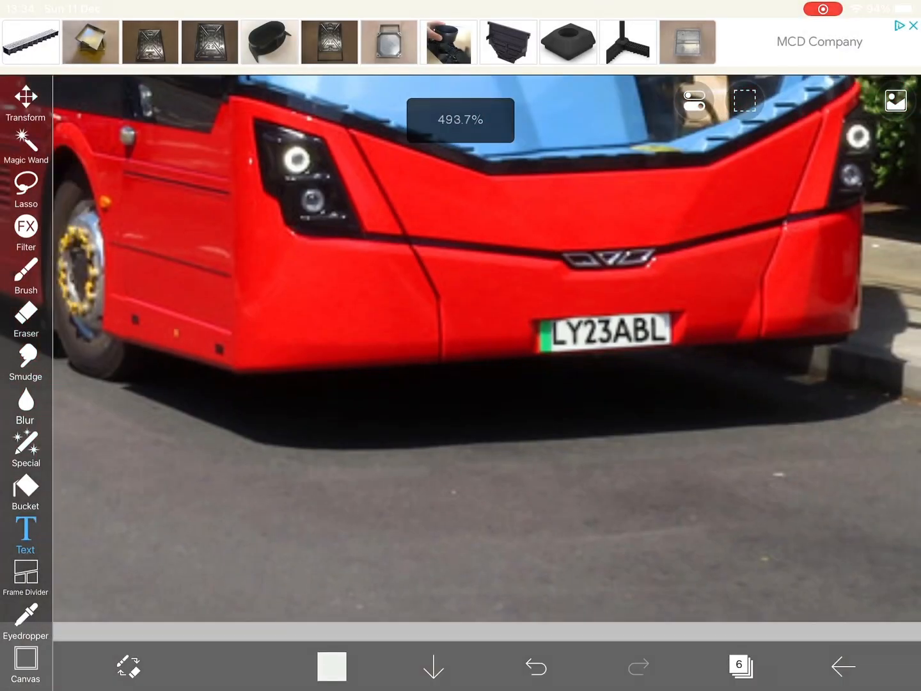
Place the imported abellio london logo on the red panel above the grille and confirm.
click(739, 666)
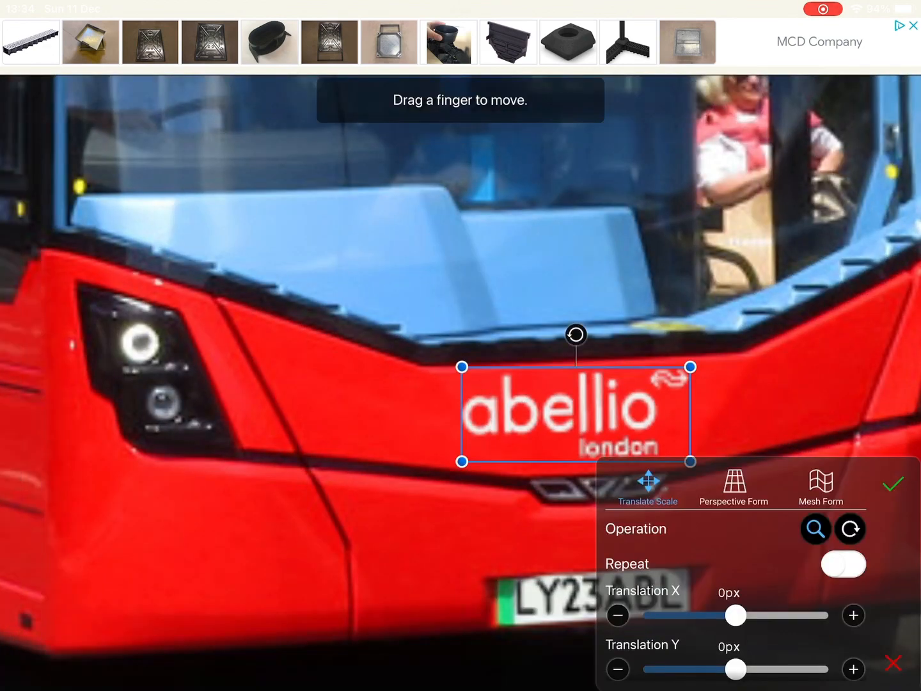
click(894, 484)
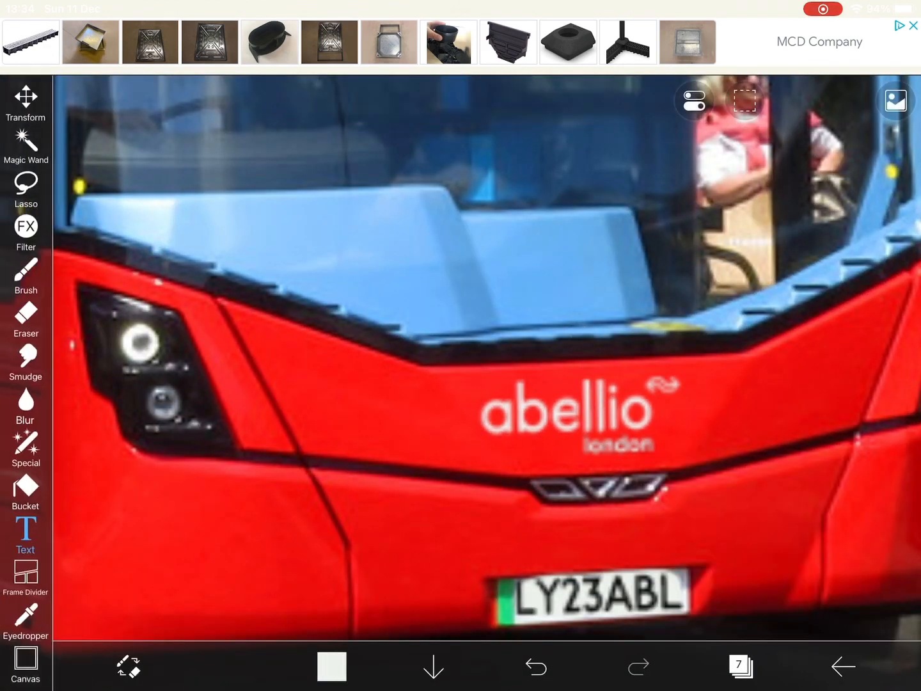